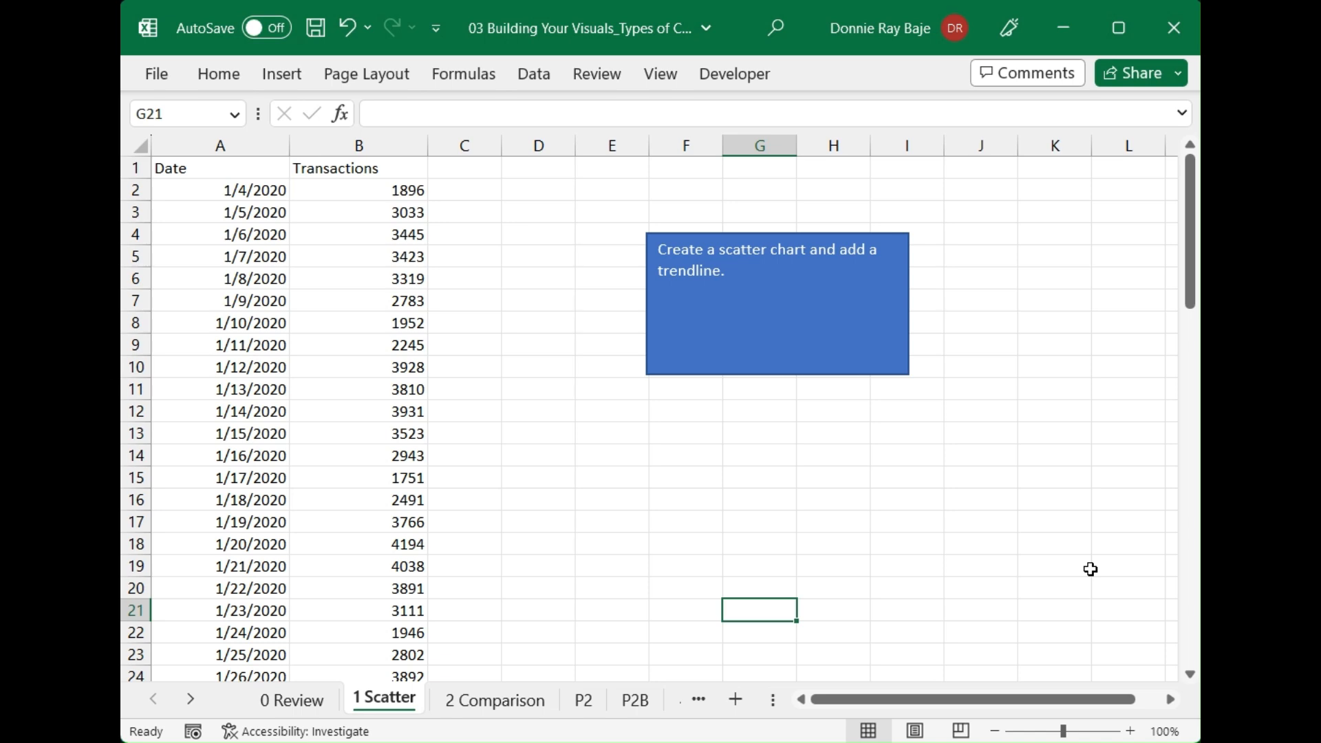
mouse_move(1099, 535)
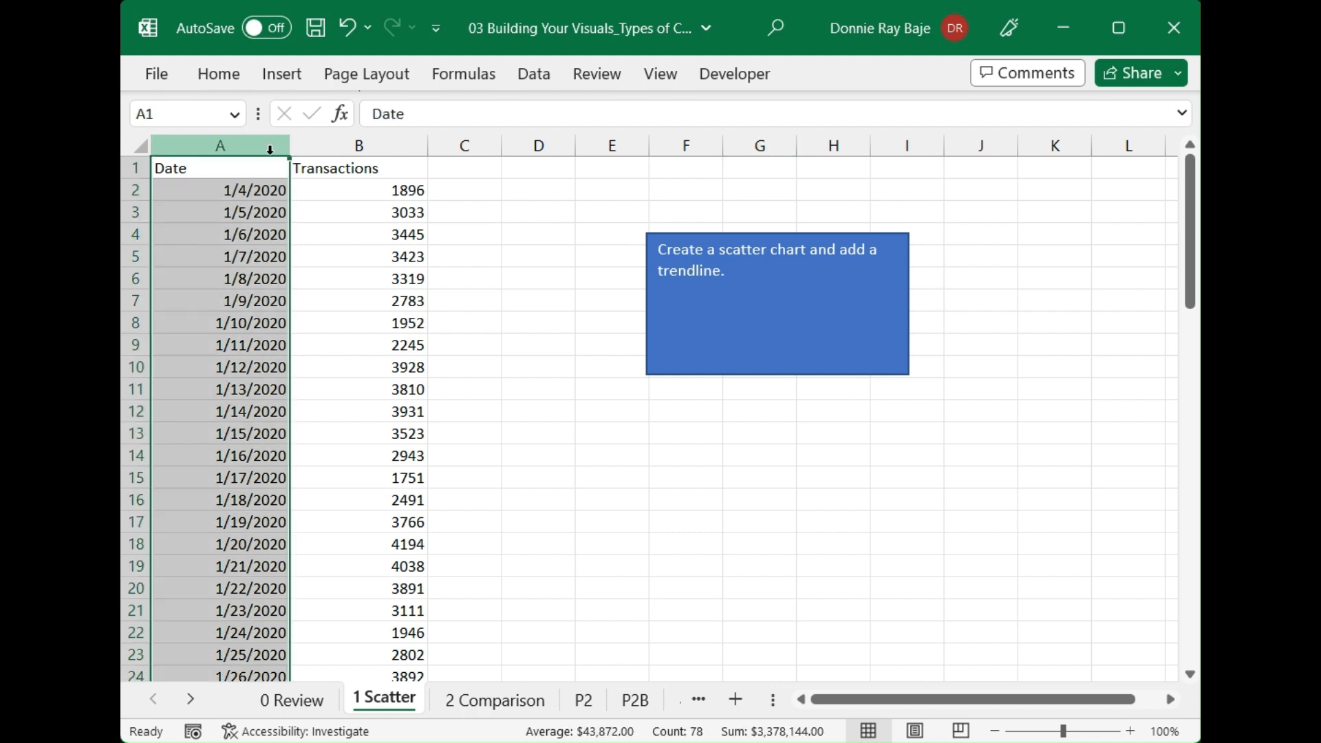
Select the full Date and Transactions table range for charting
click(358, 145)
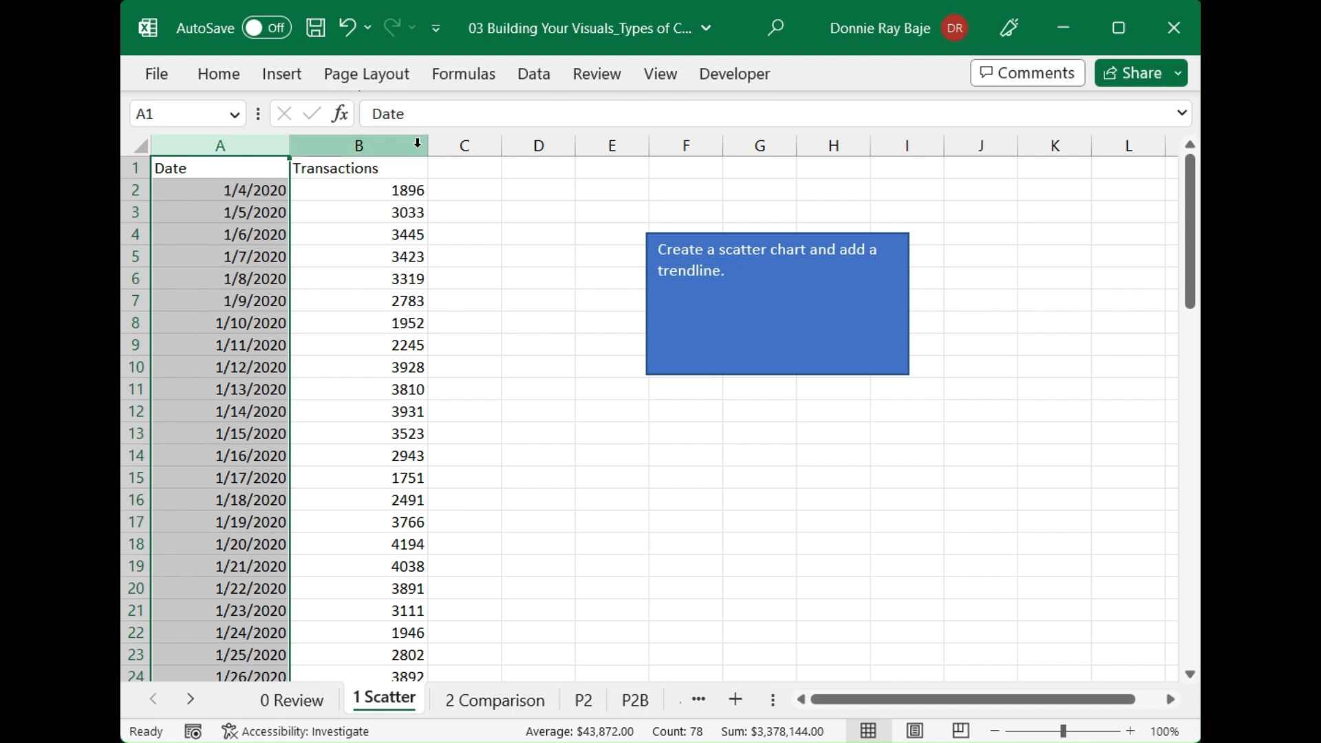
click(538, 322)
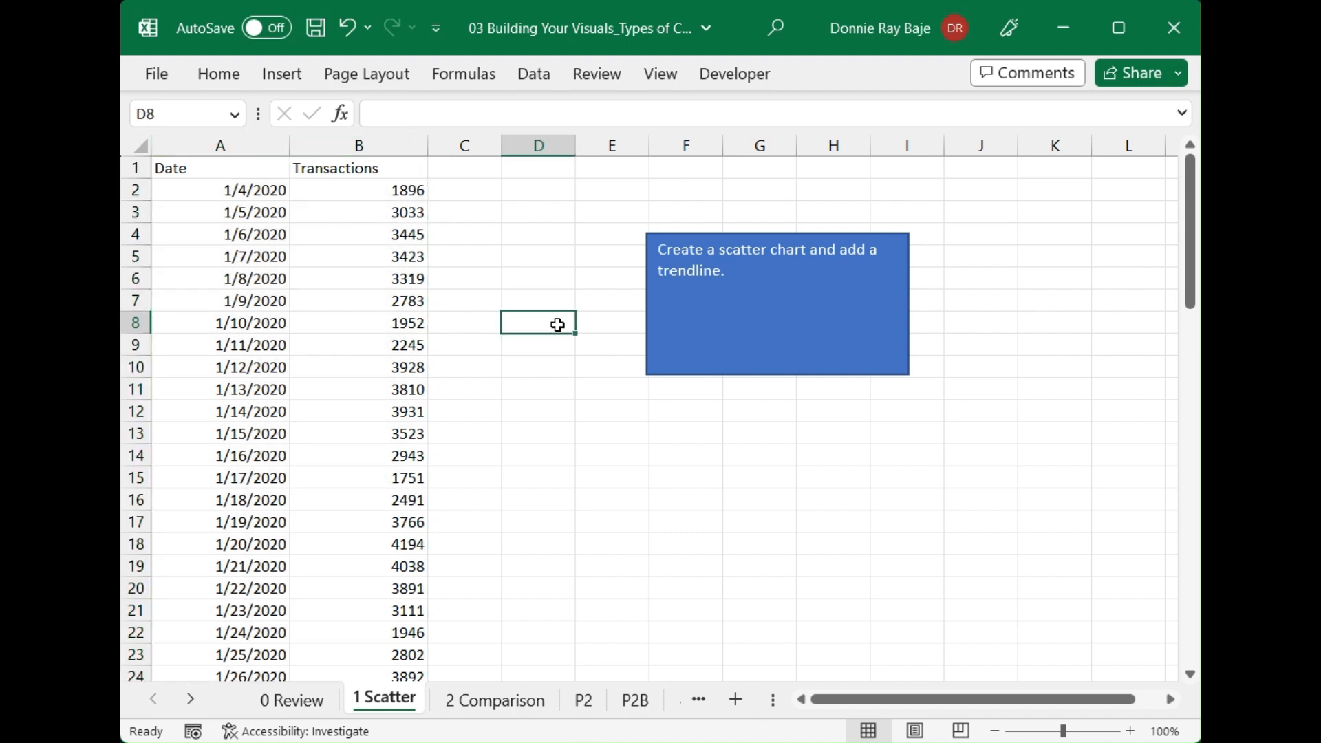
mouse_move(575, 370)
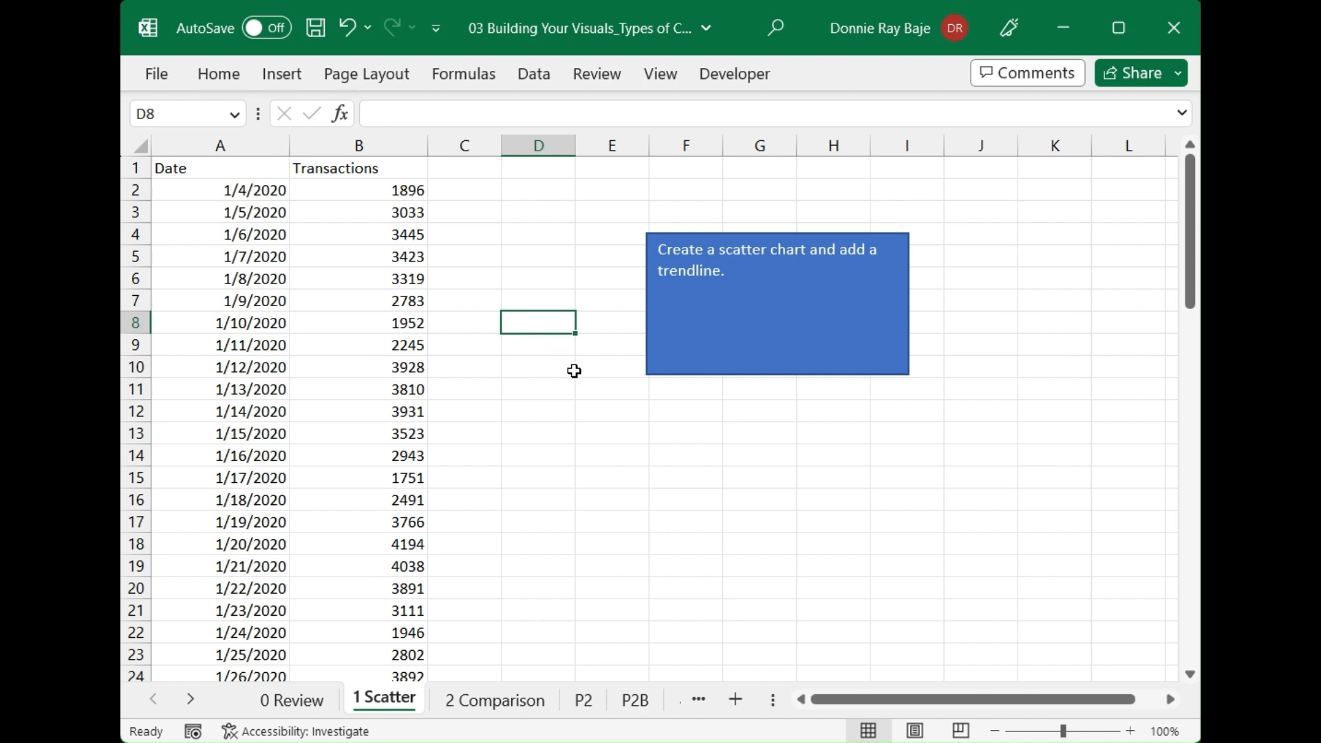
click(358, 279)
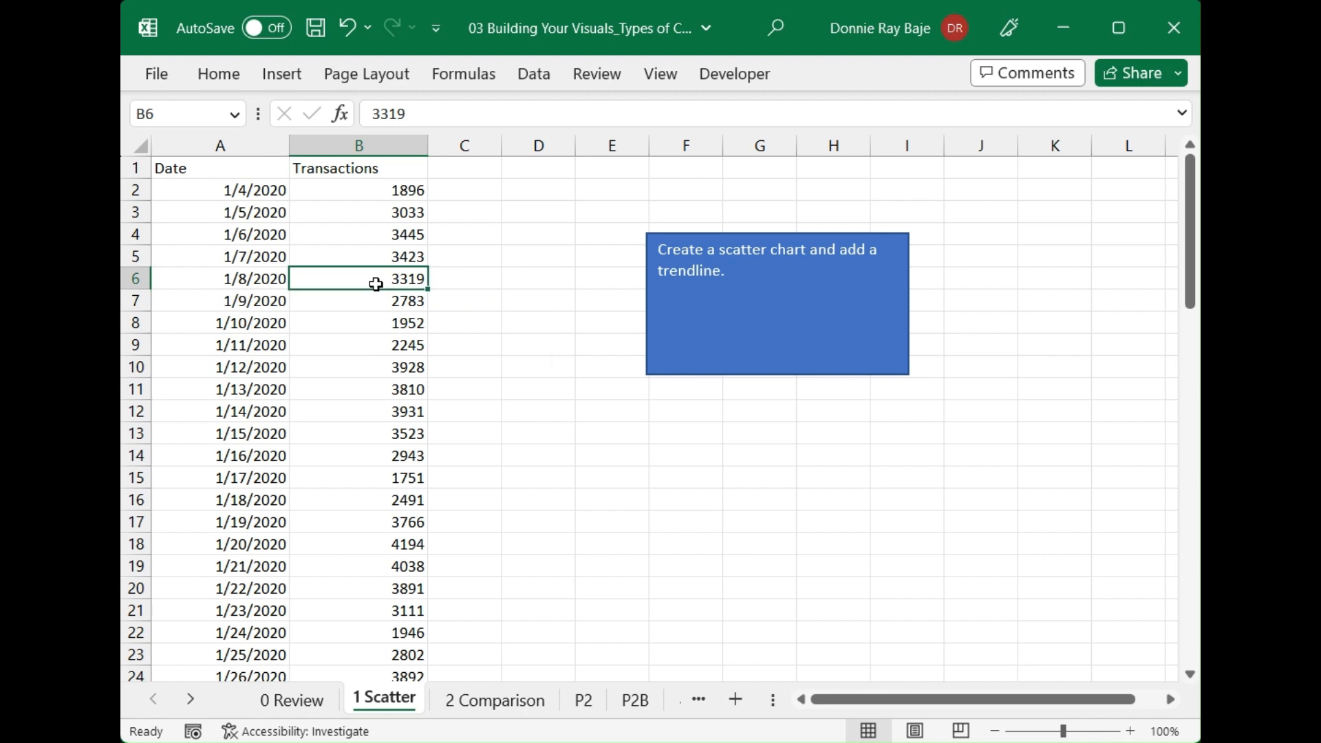
mouse_move(381, 294)
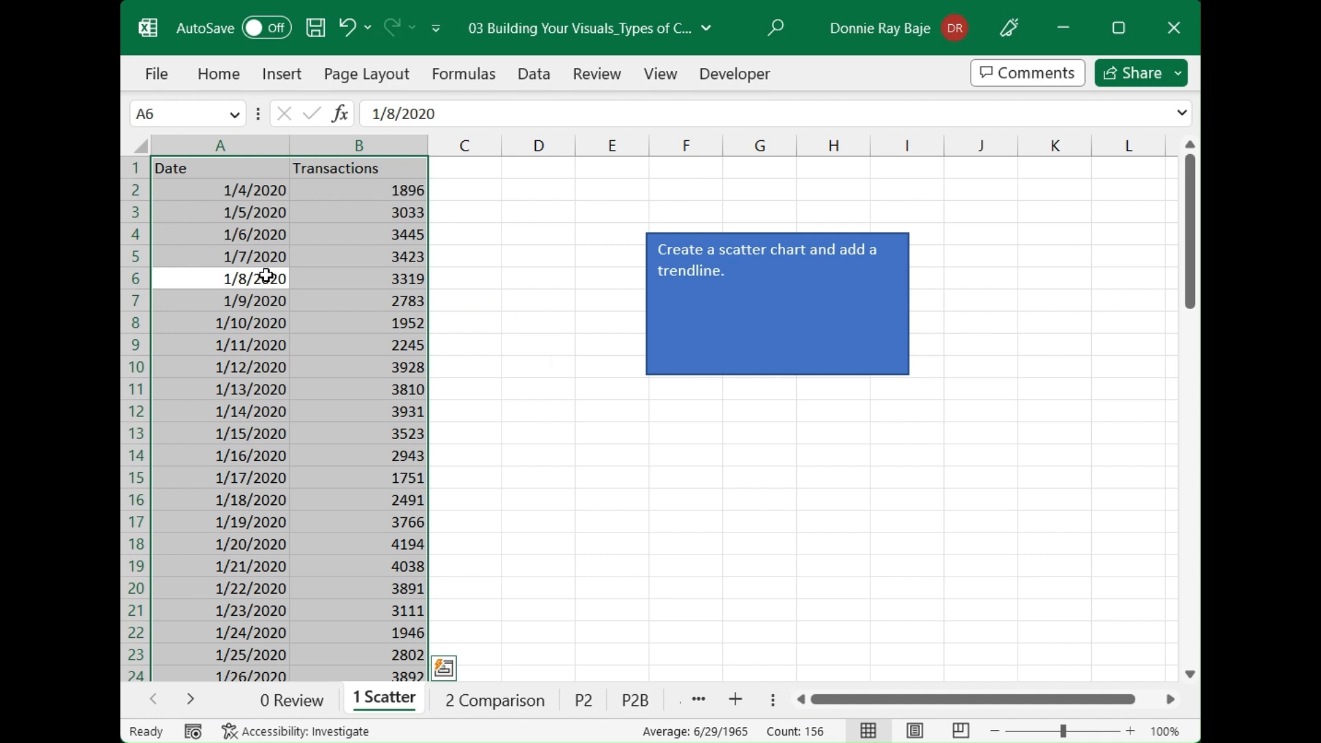
mouse_move(355, 351)
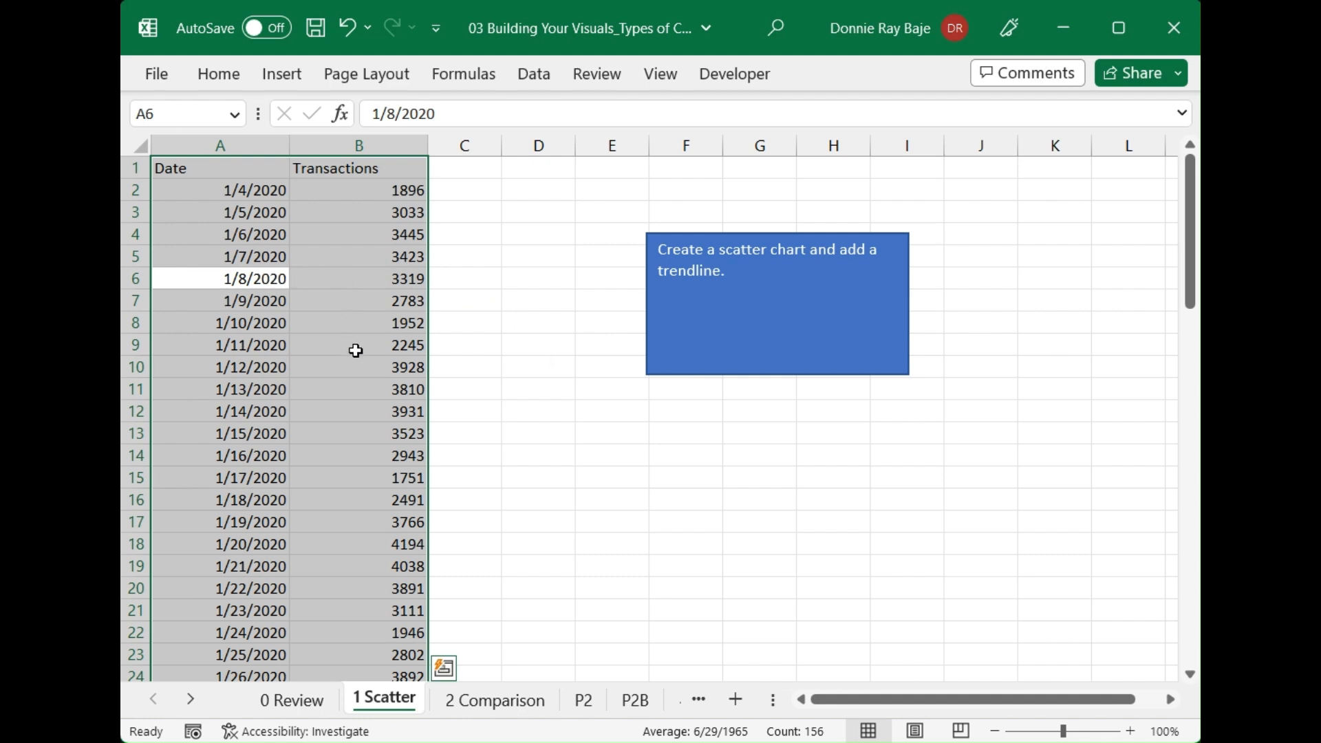
Insert a markers-only Scatter chart of daily Transactions against the dates
click(281, 73)
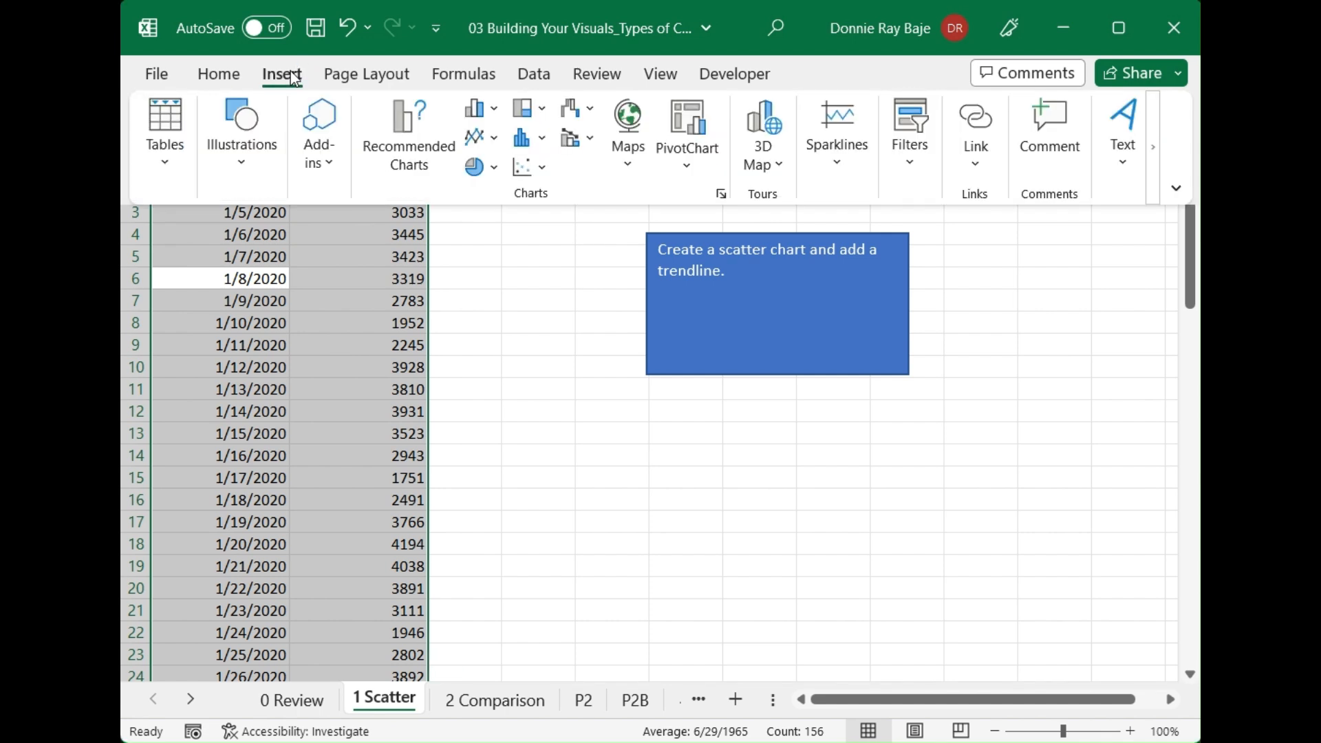
mouse_move(528, 166)
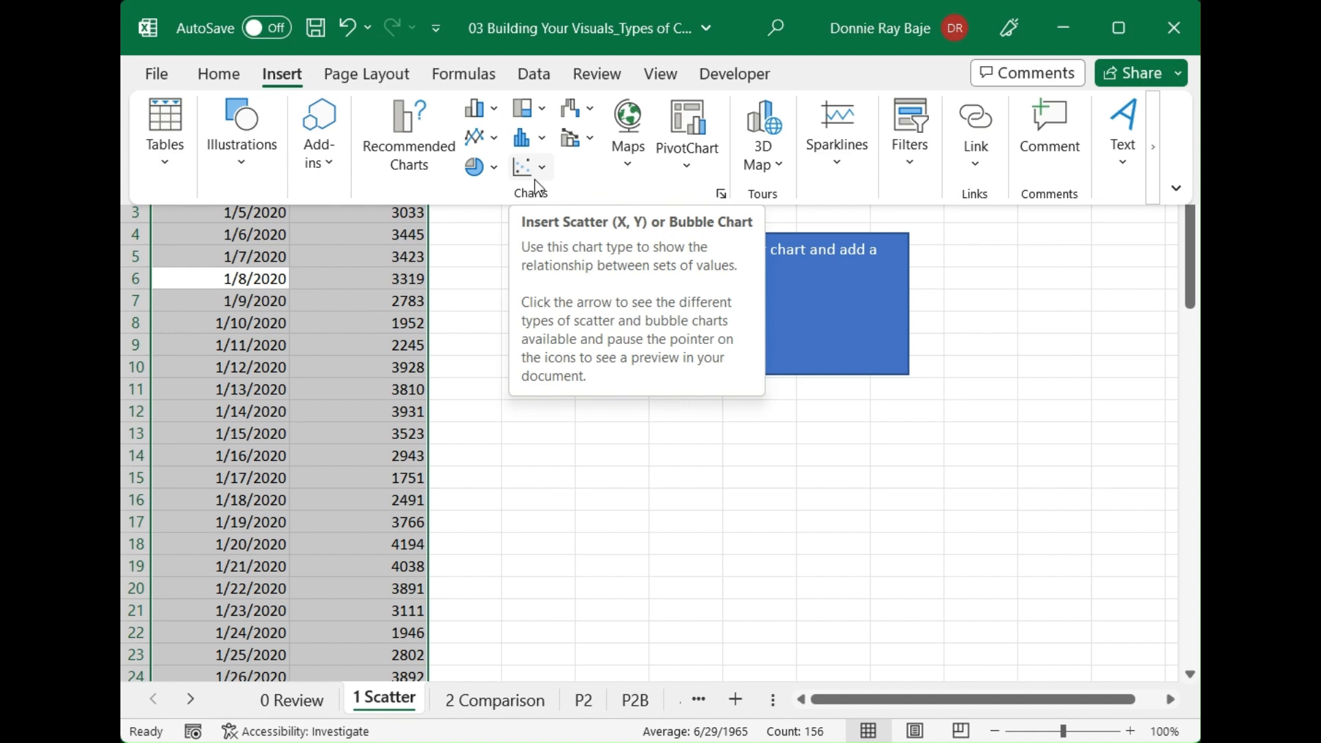
click(542, 167)
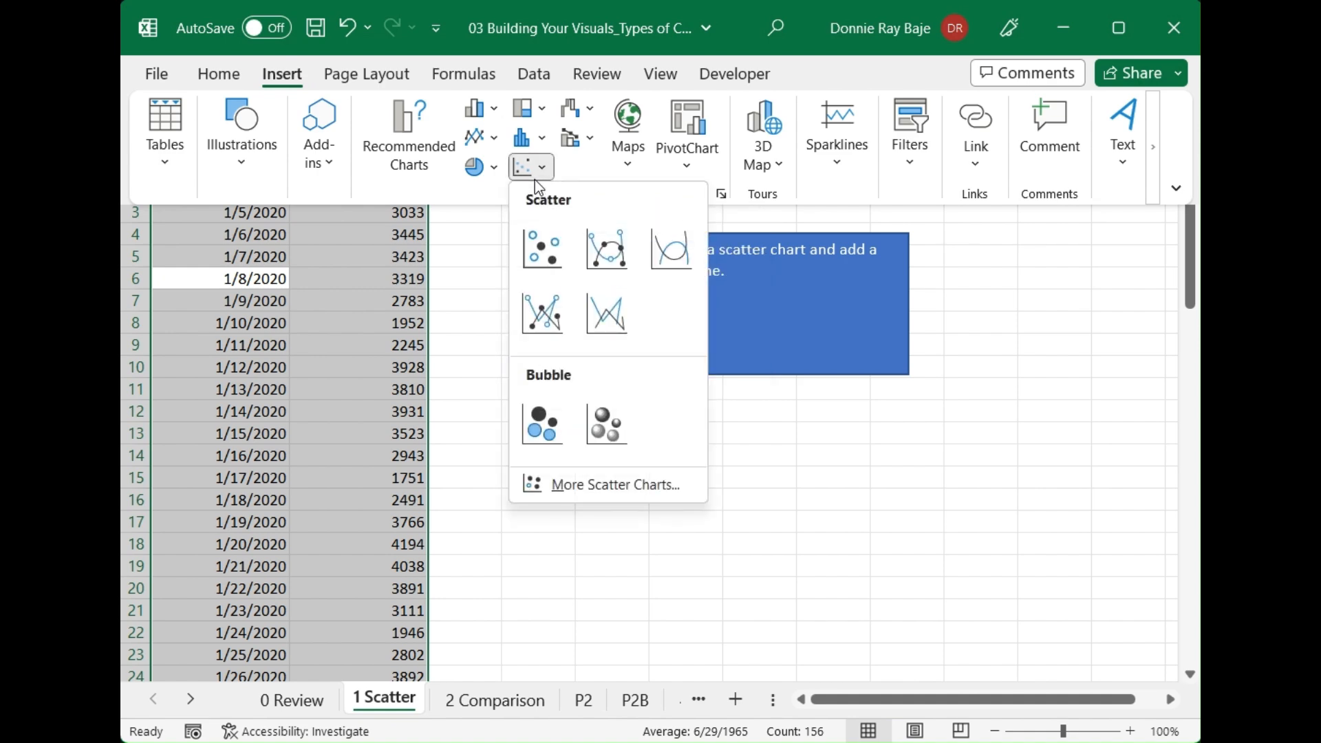
mouse_move(544, 532)
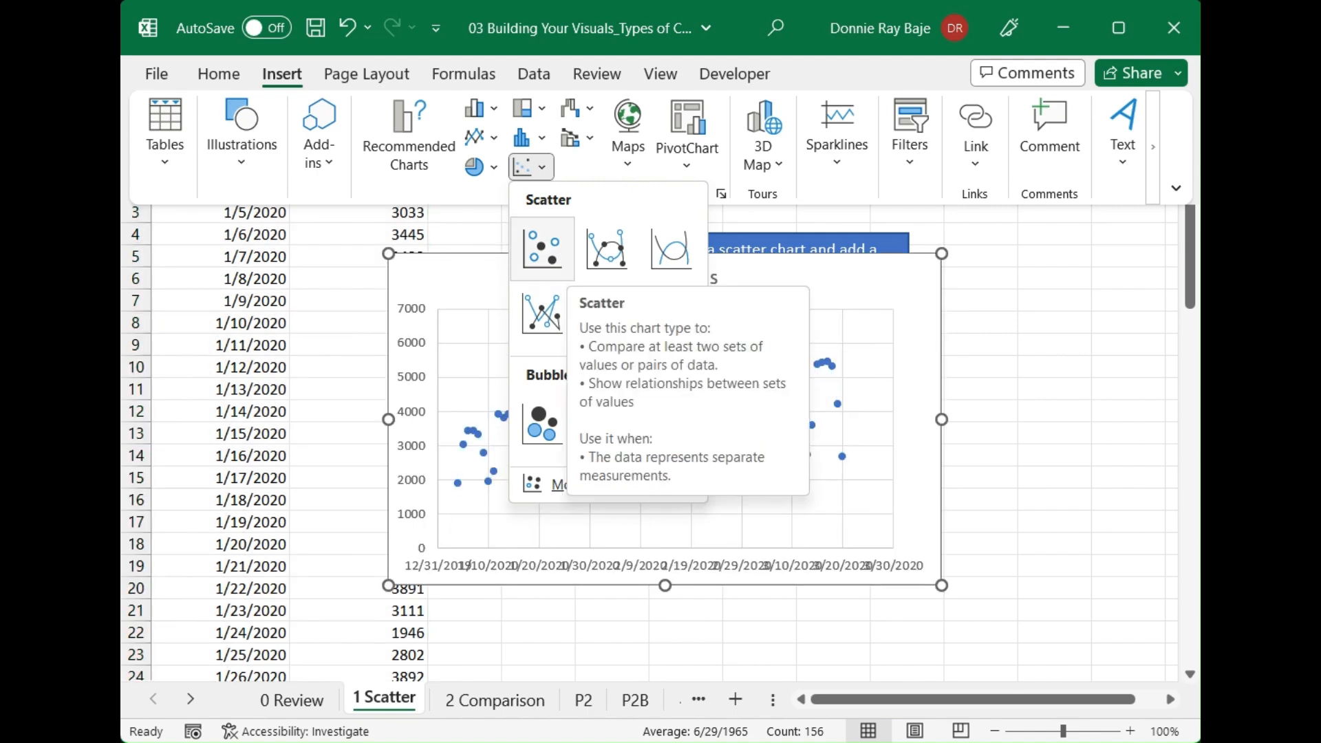
click(542, 248)
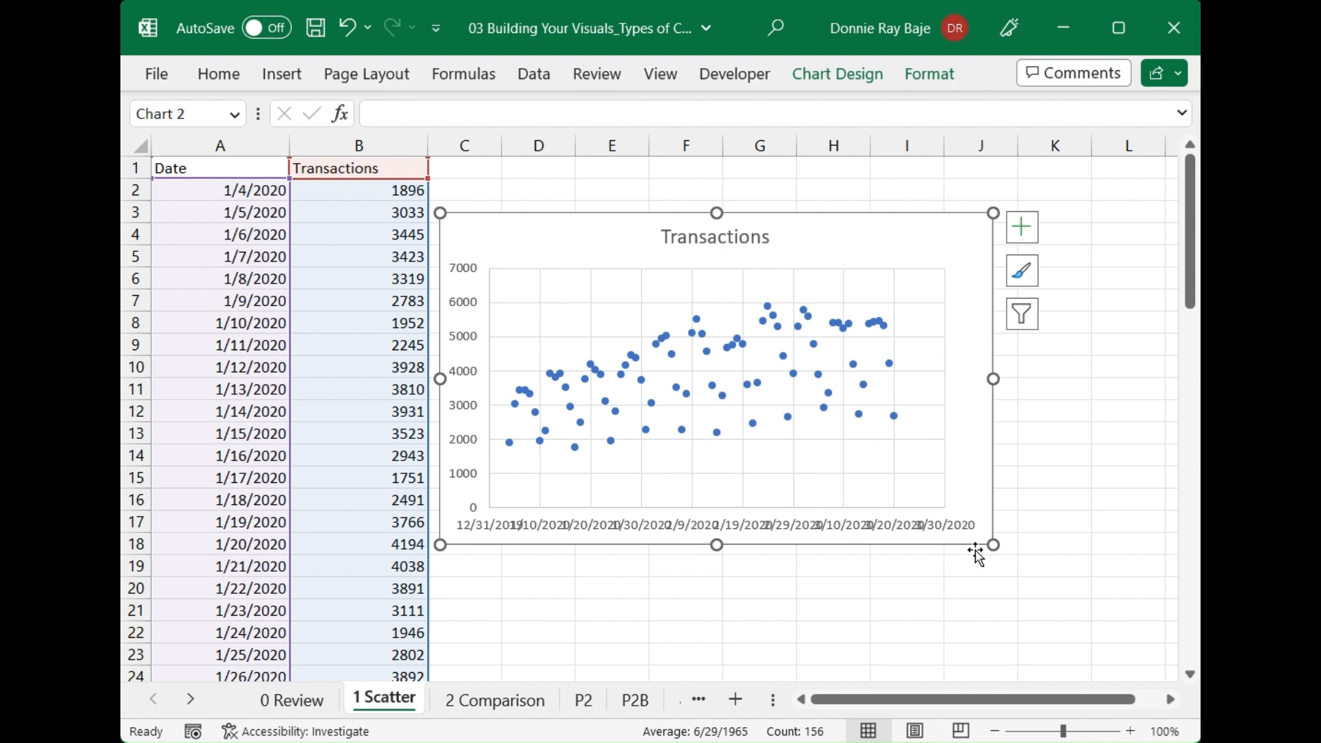
Enlarge the Transactions chart and bring up its Chart Elements list
drag(992, 545, 1038, 594)
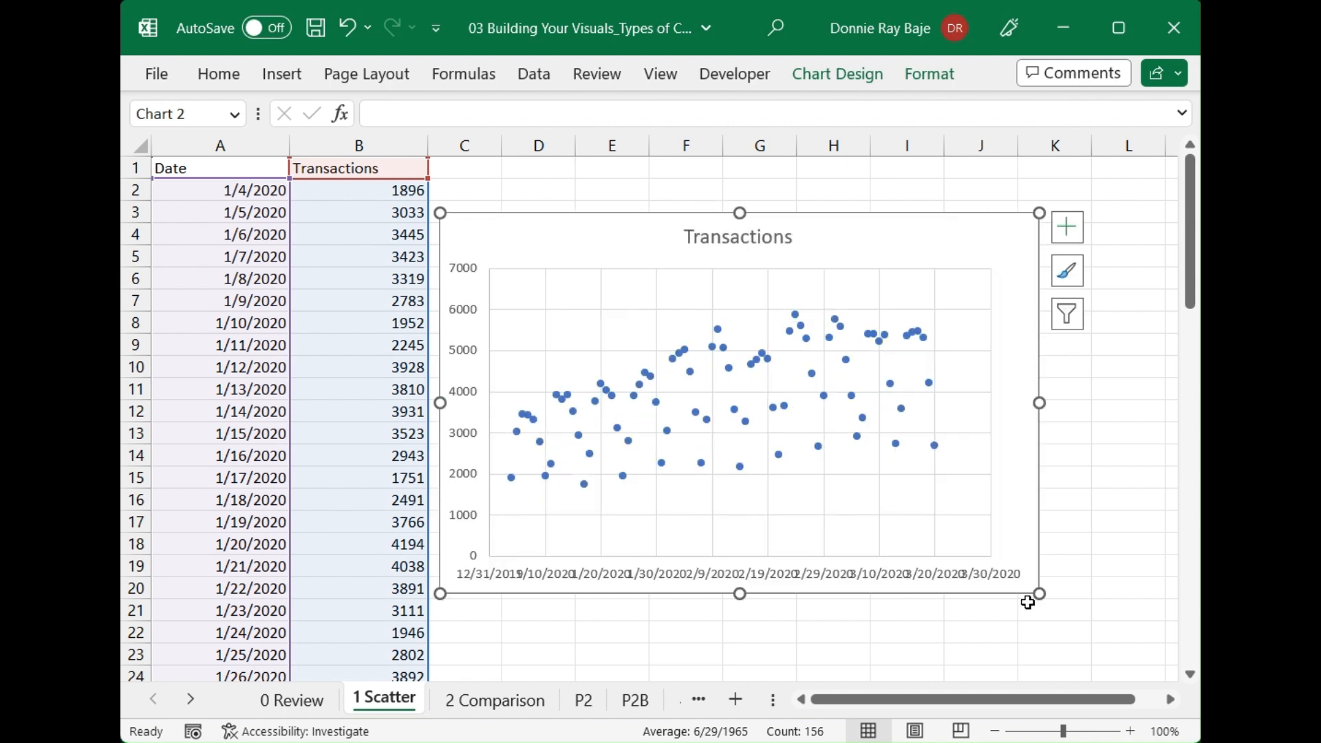
mouse_move(1195, 694)
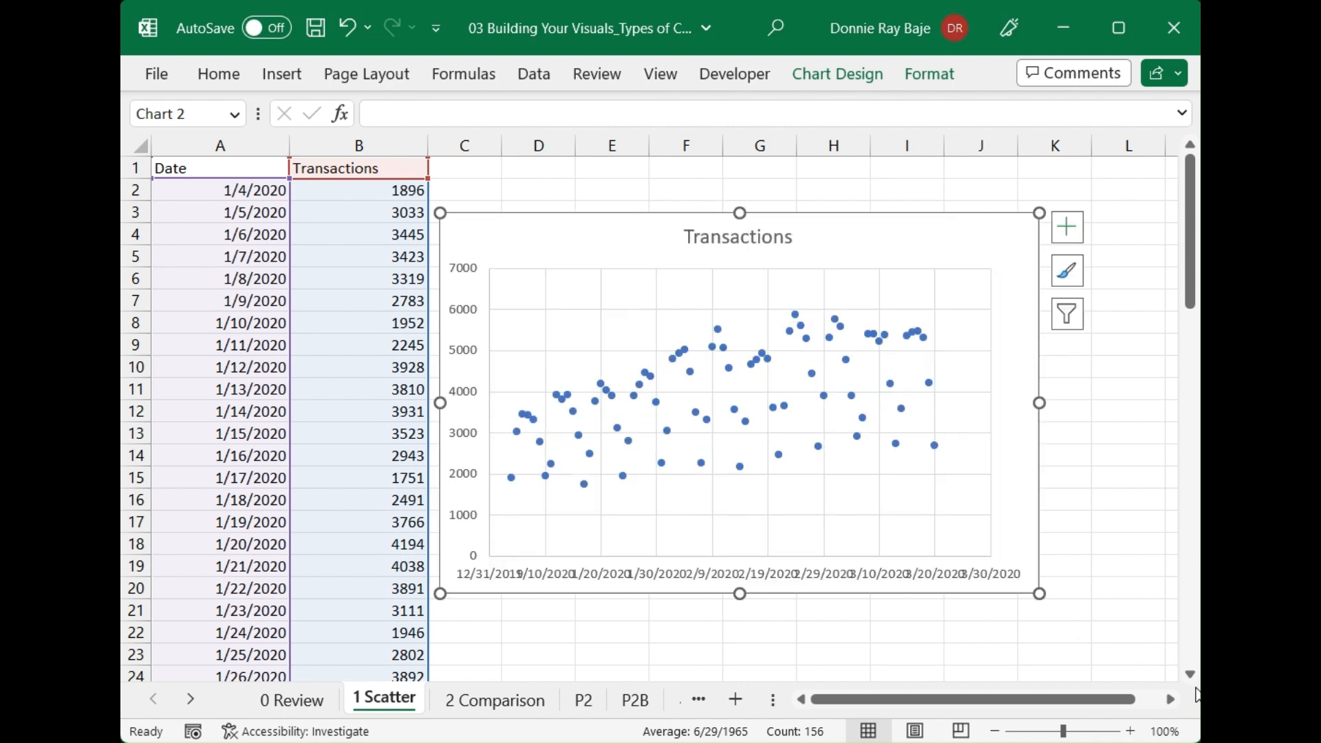
mouse_move(914, 242)
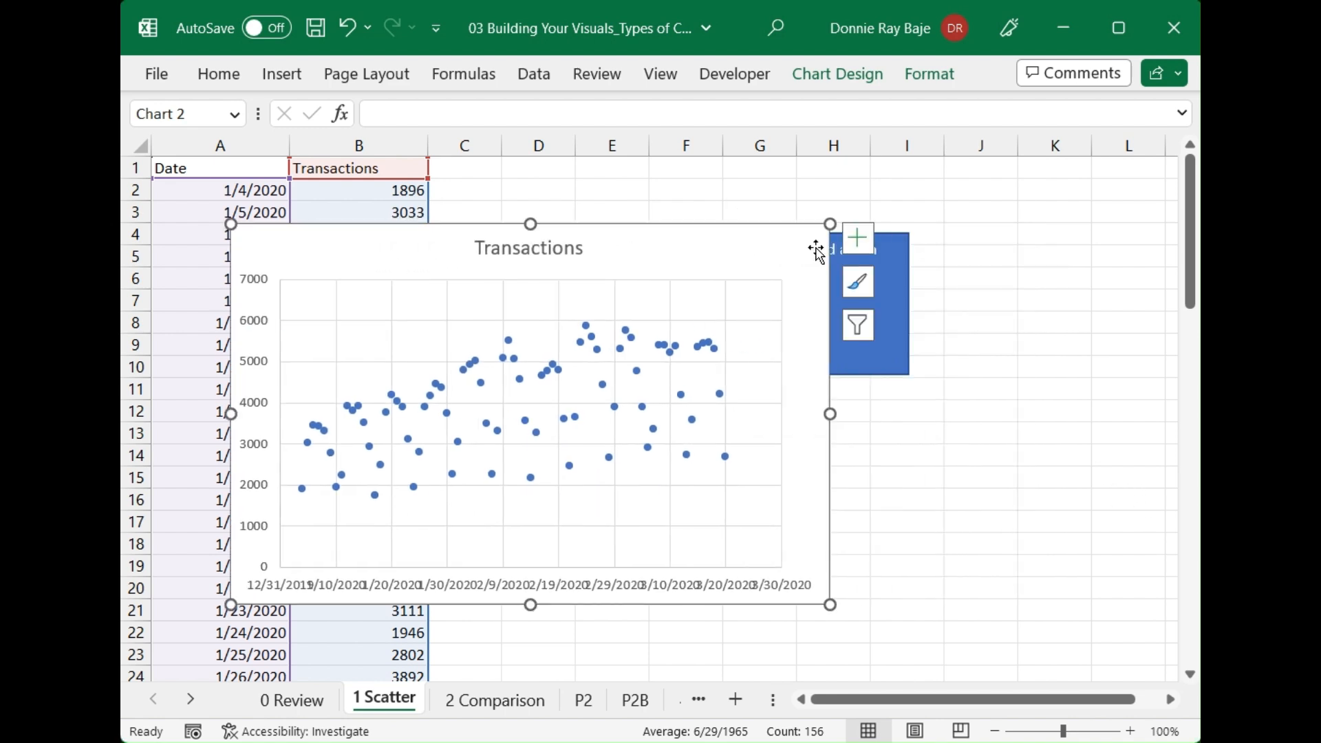
click(858, 238)
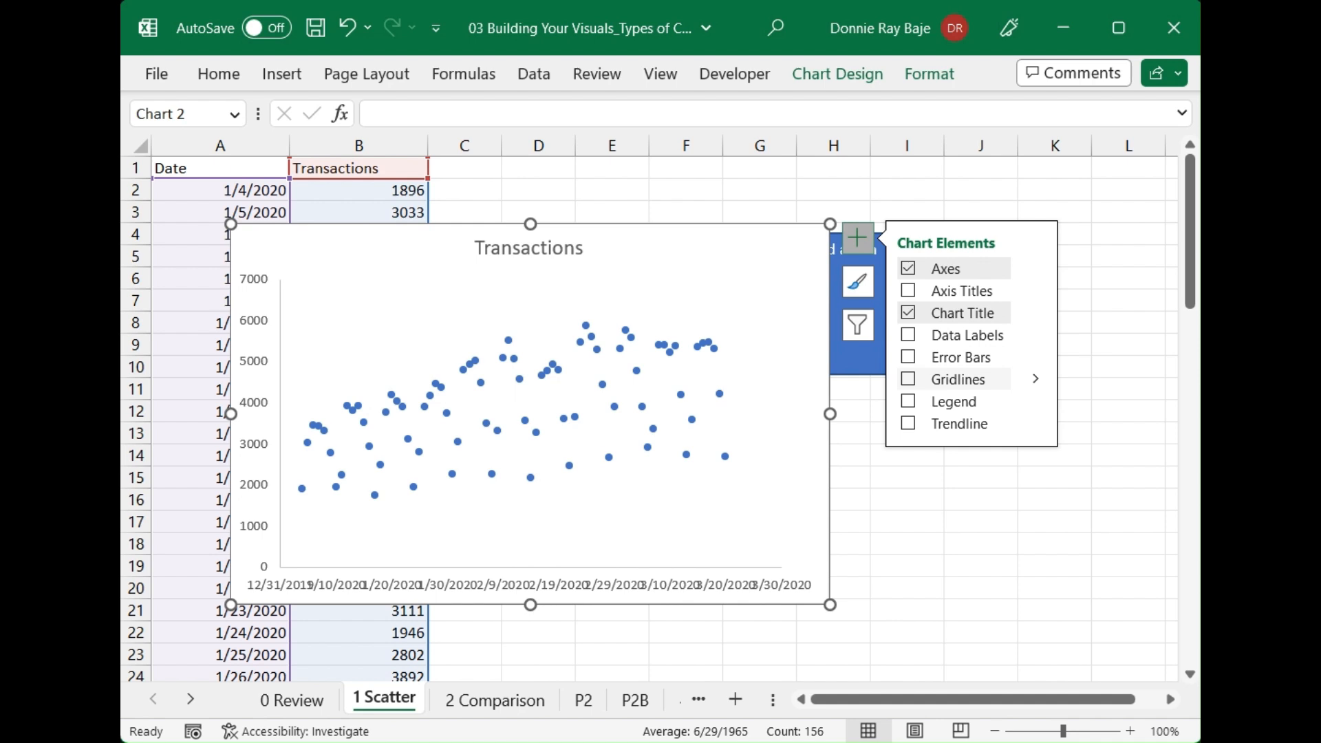
Widen the Transactions chart toward column J so the date labels stop overlapping
click(907, 423)
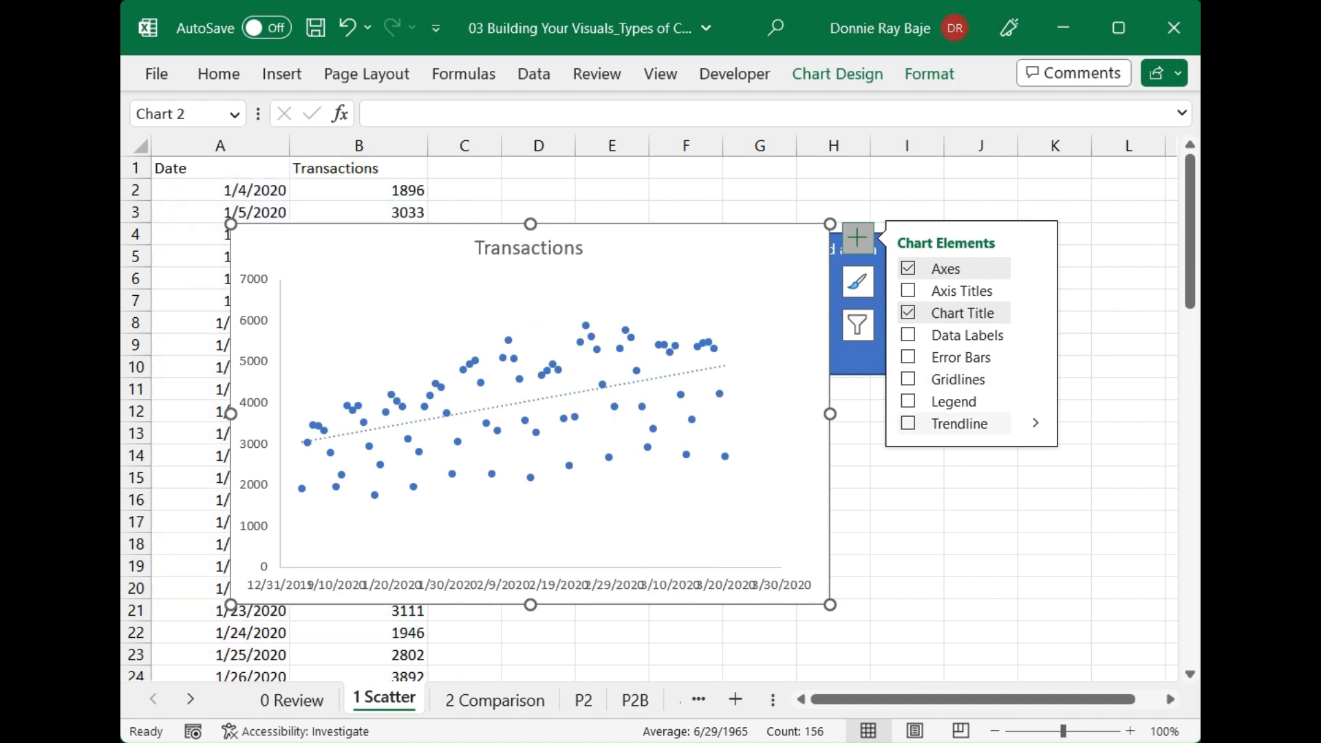
click(1035, 423)
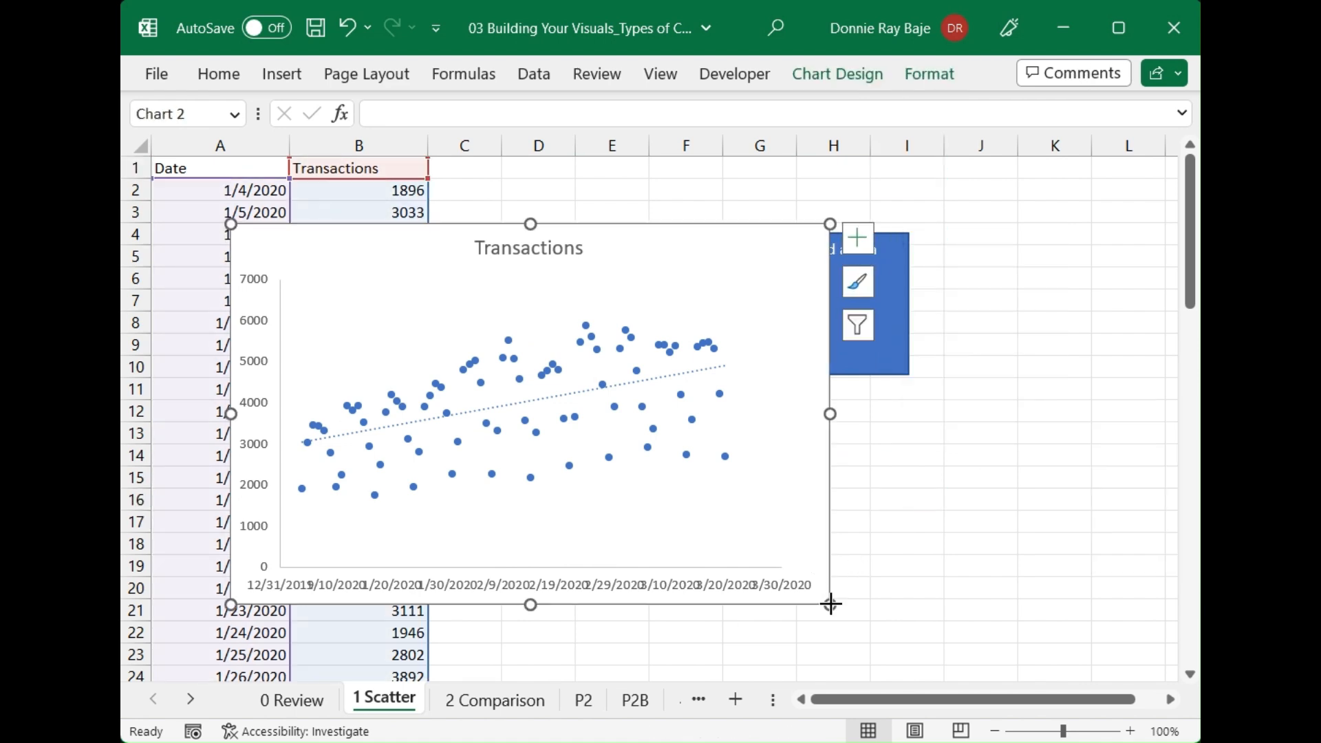
drag(830, 604, 955, 617)
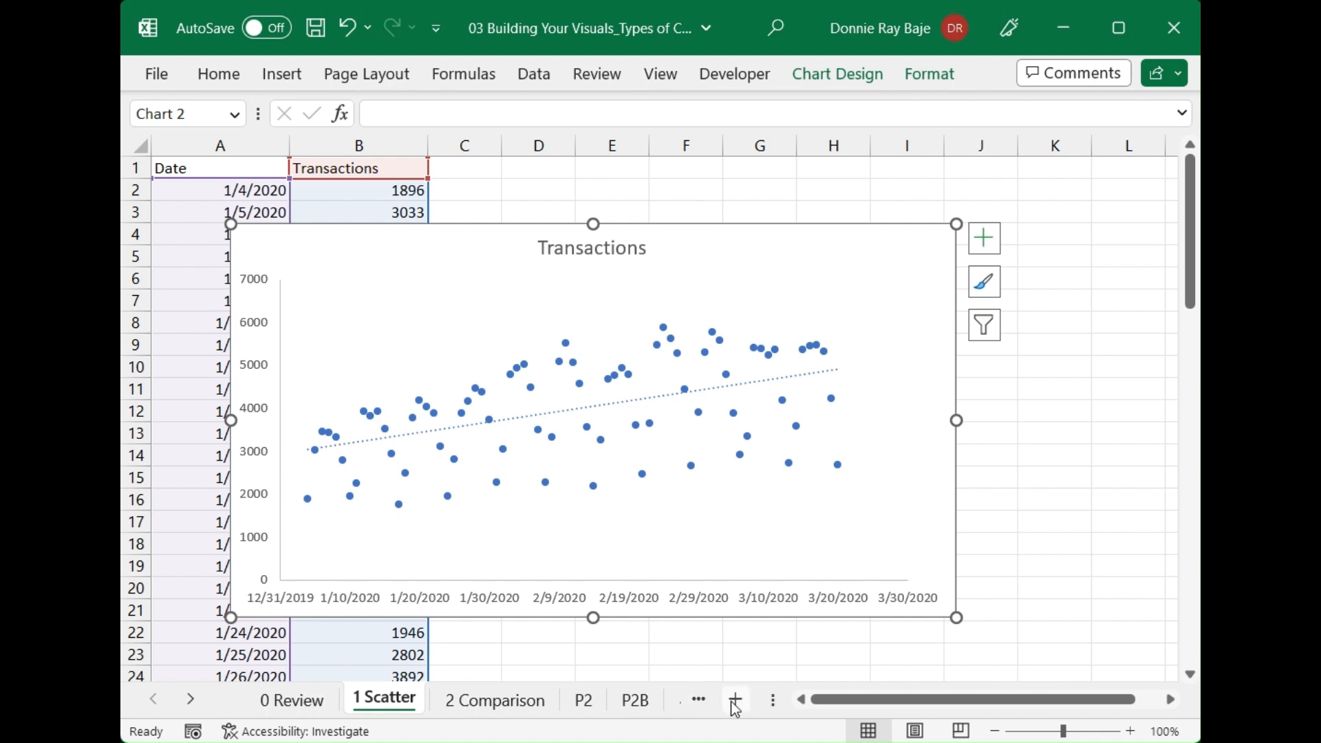
On a new sheet enter dates from 1/1 with values from 100 rising by =B2+5, and select them
click(734, 699)
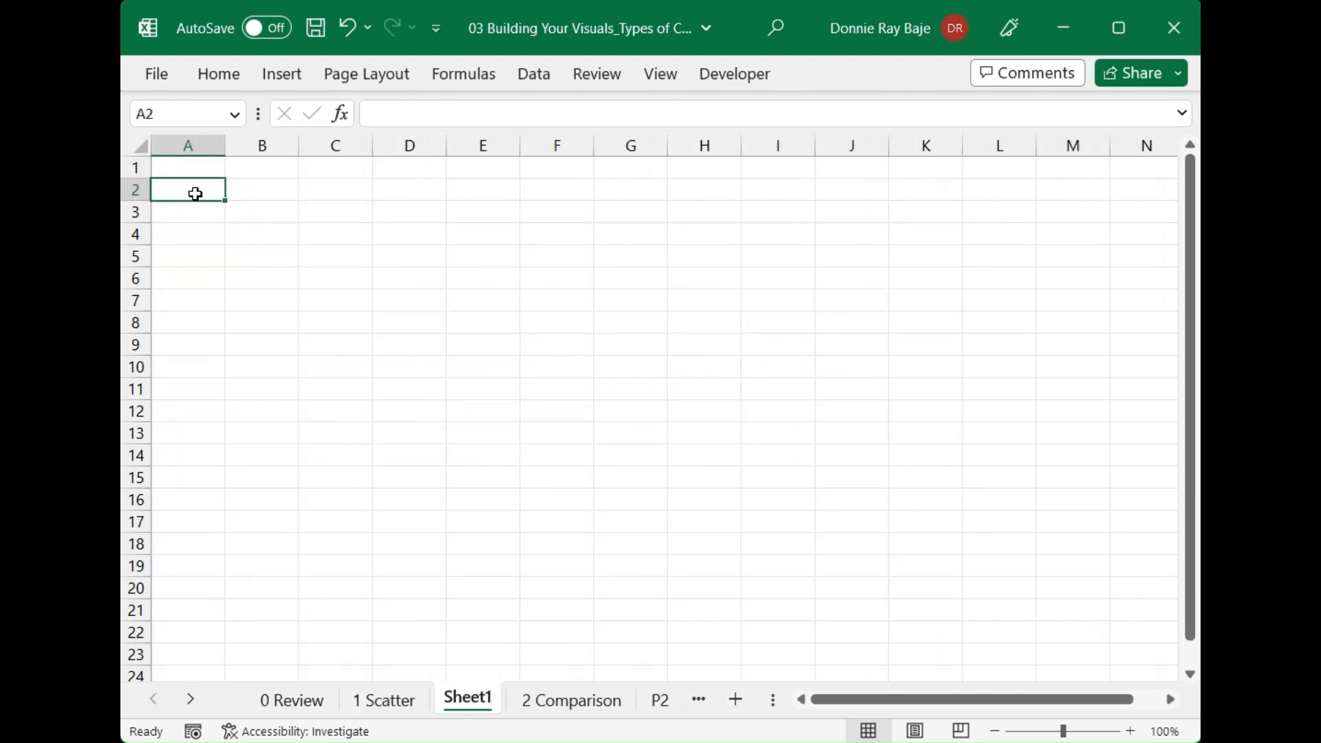
text(1/1/2023)
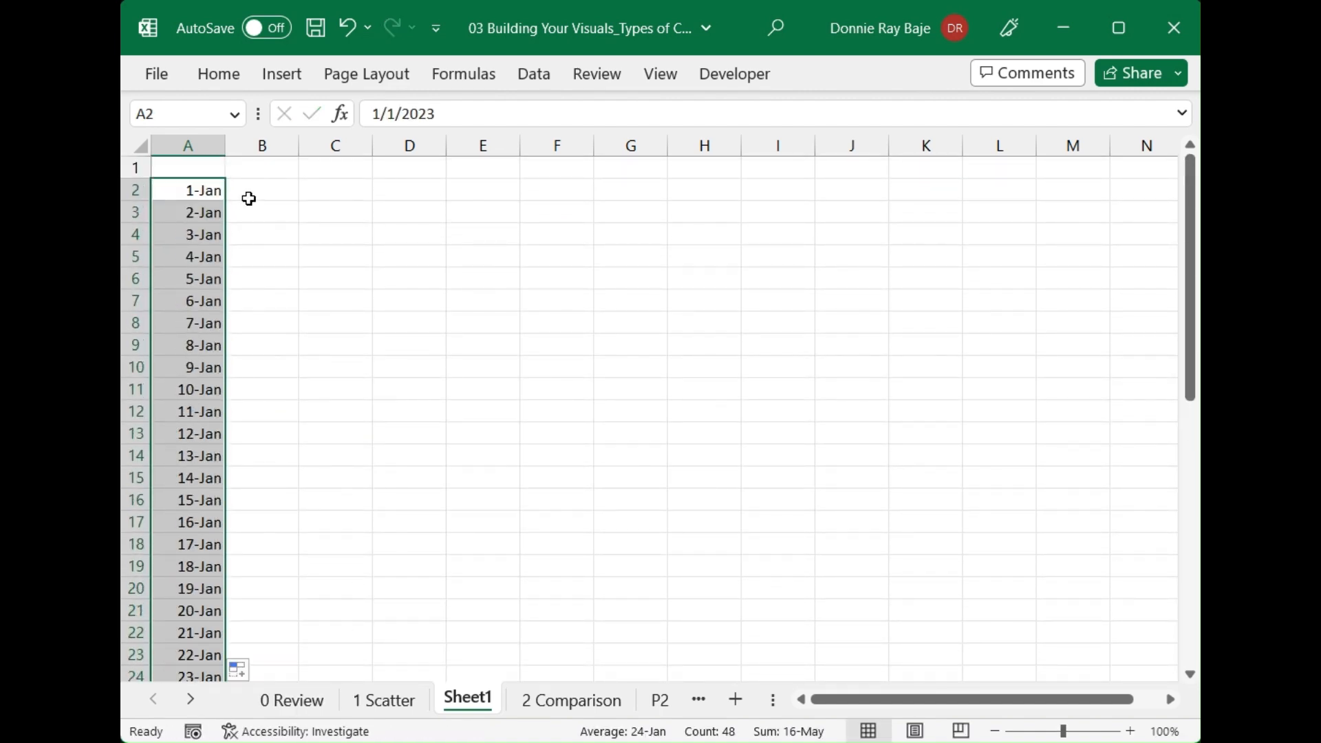
text(100)
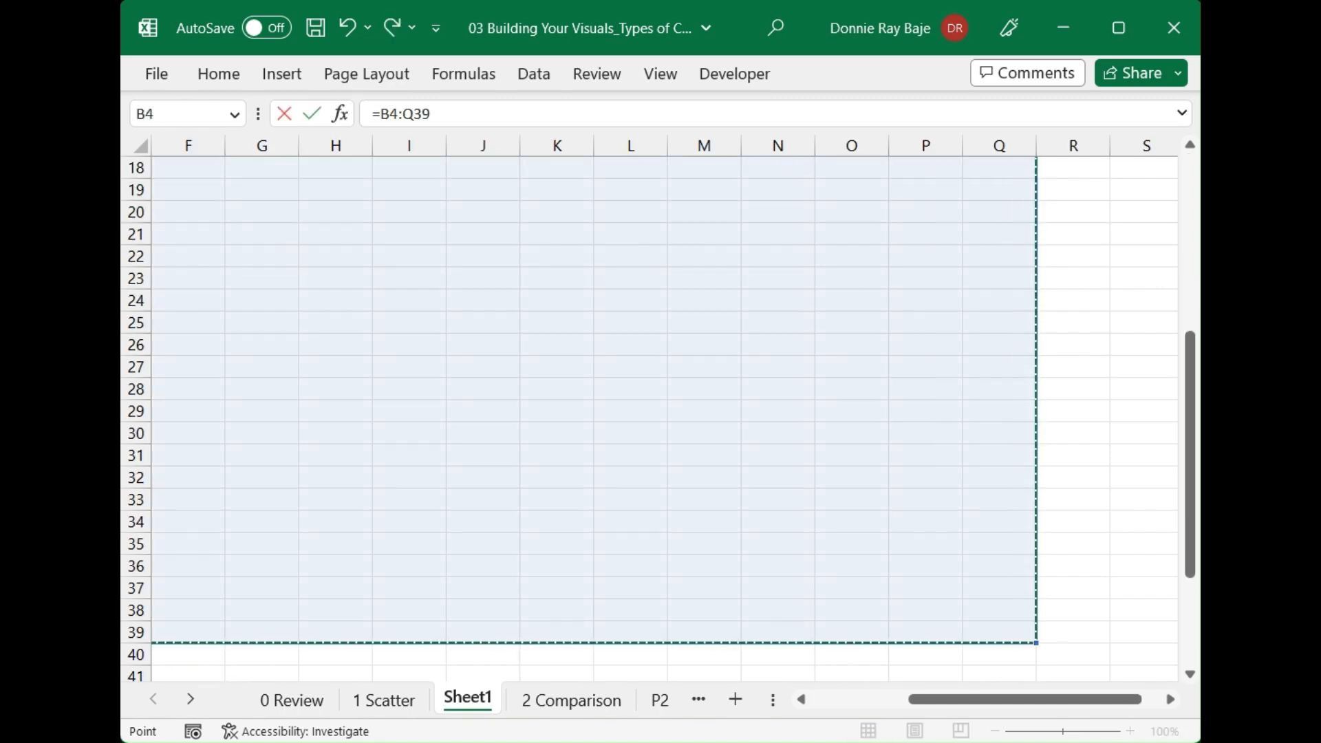
scroll(left, 3)
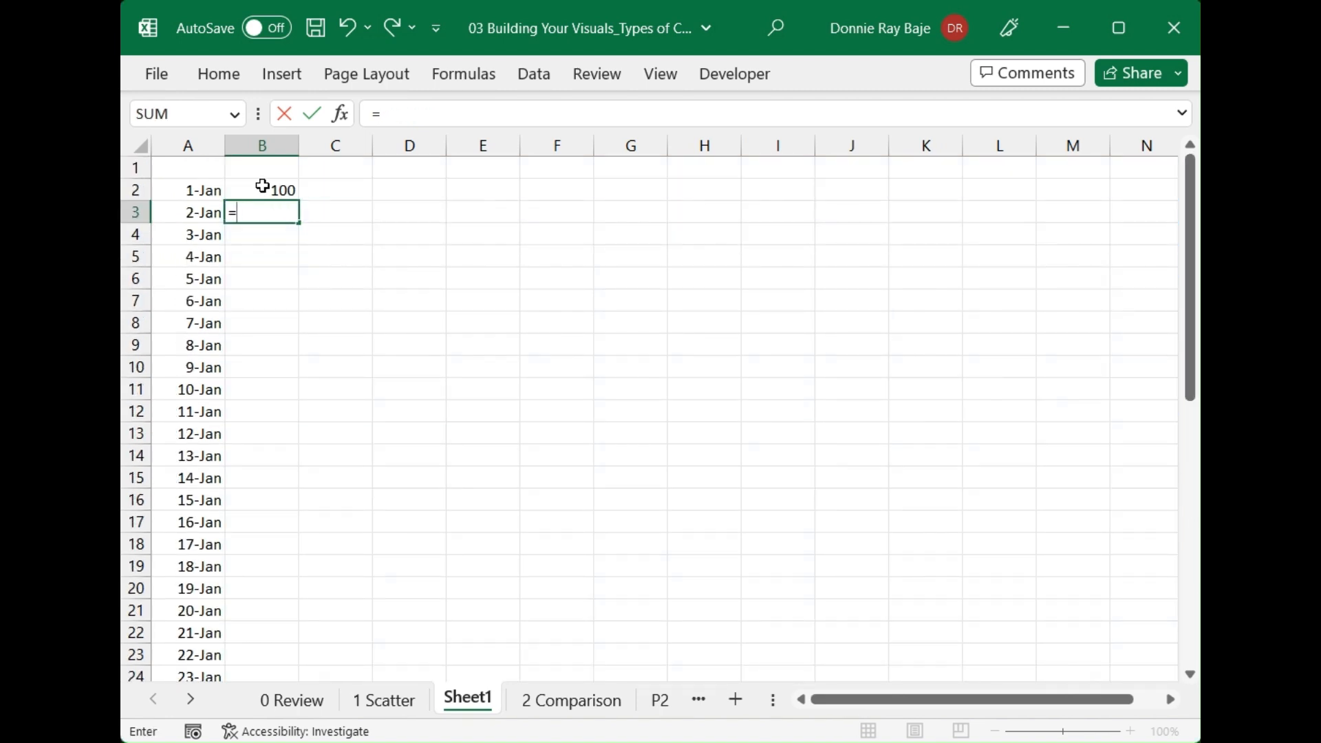
text(B2+5)
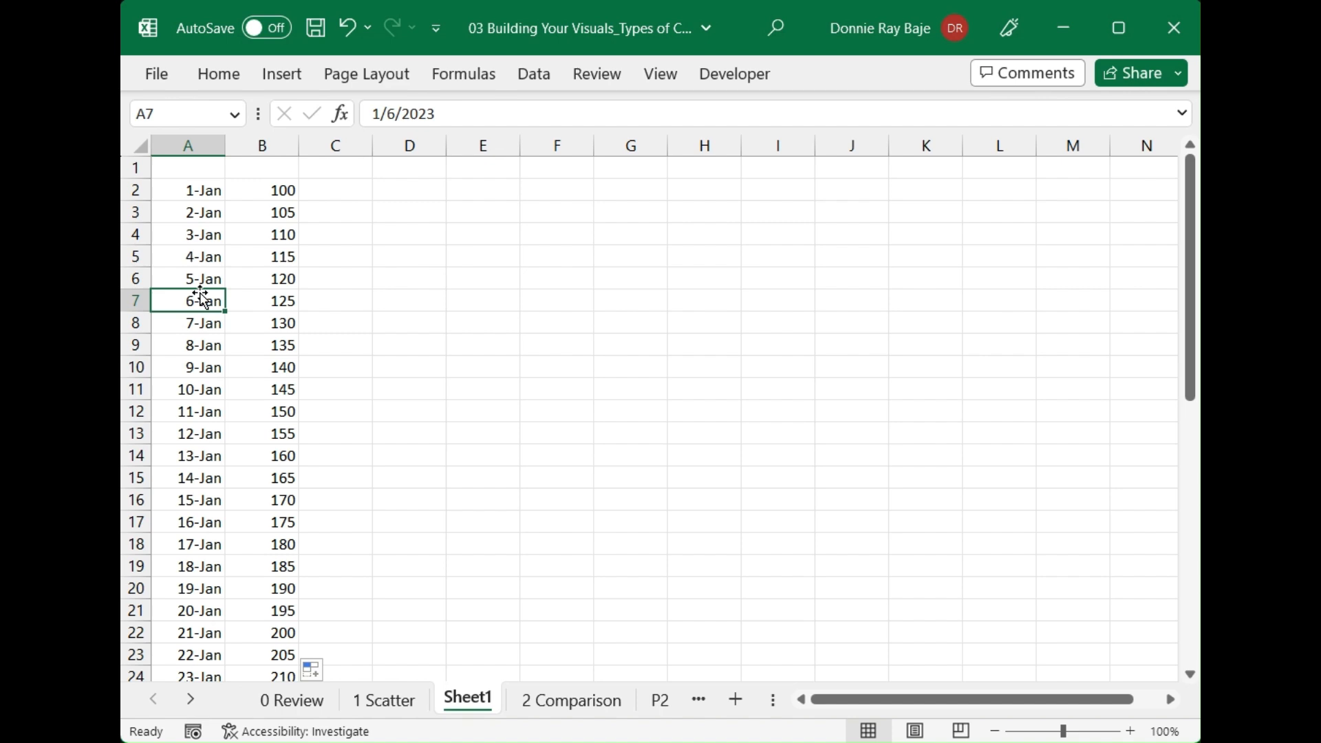
mouse_move(216, 138)
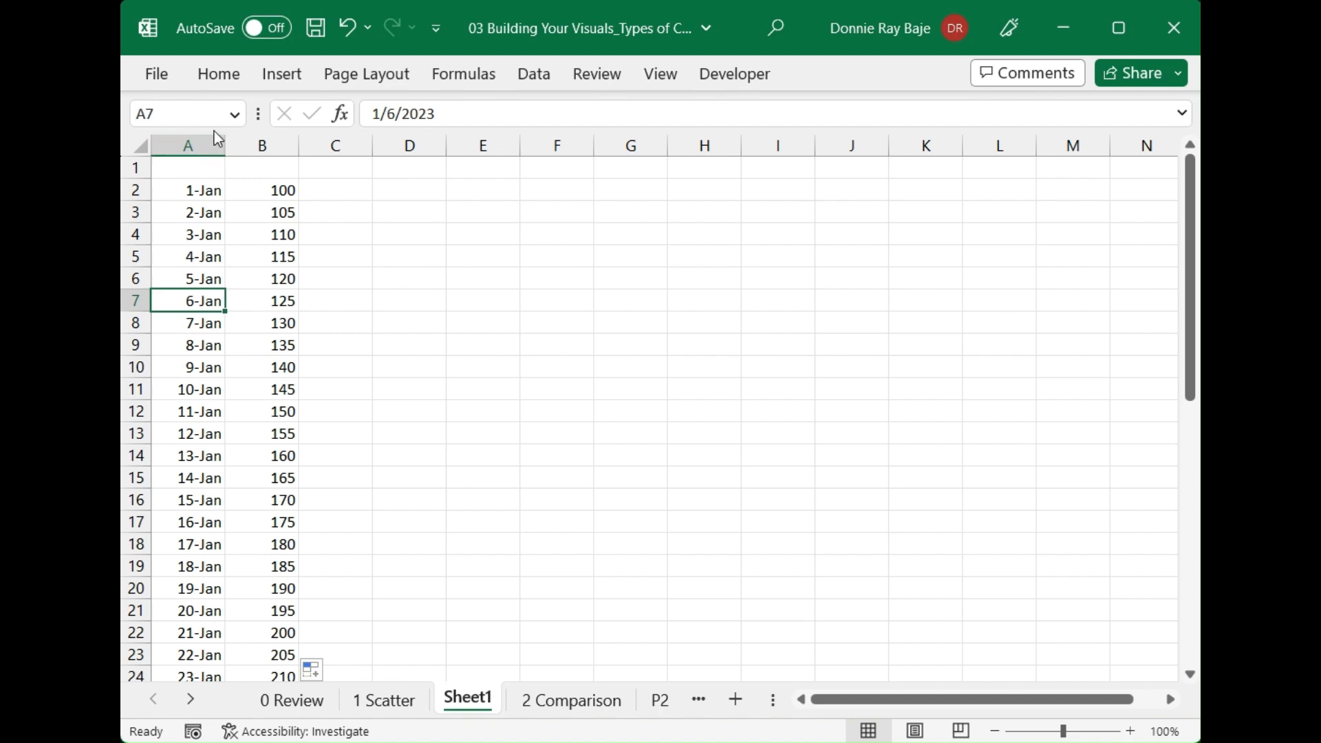
click(189, 212)
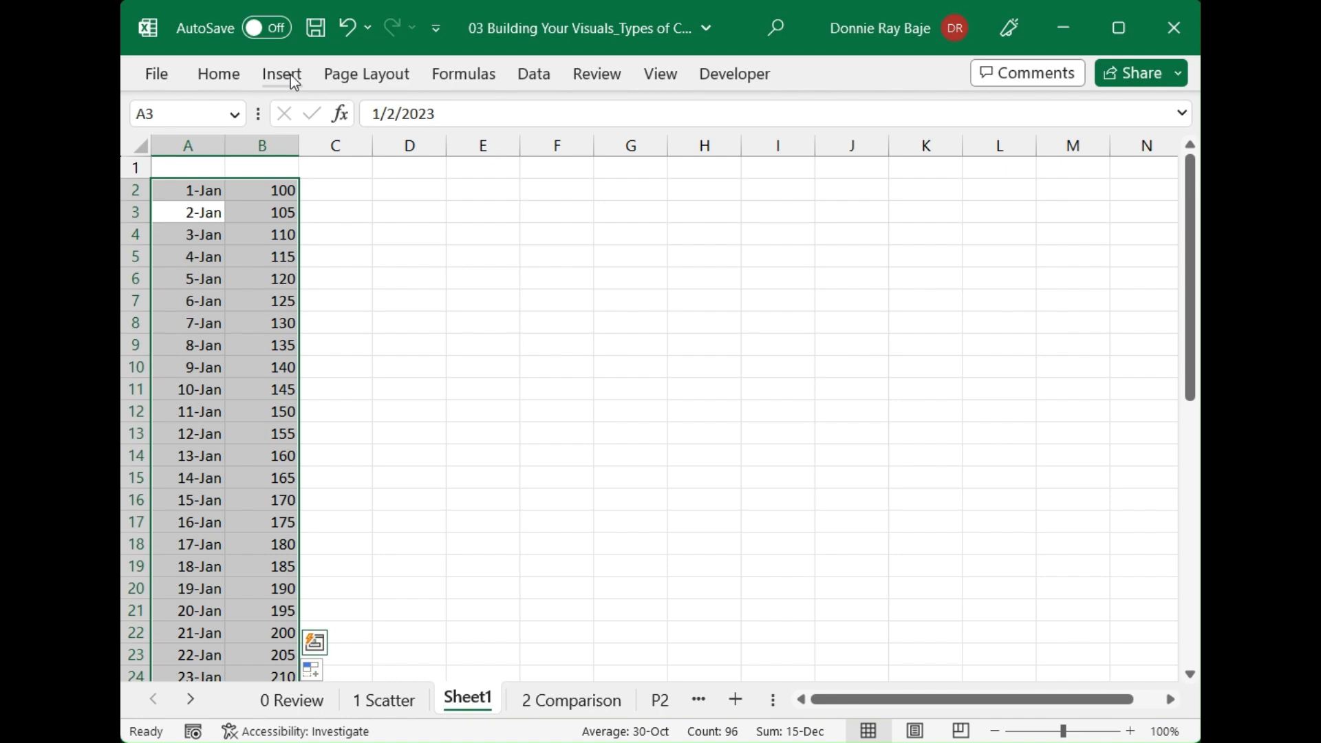
Insert a Scatter chart of the new dates and rising values
click(281, 73)
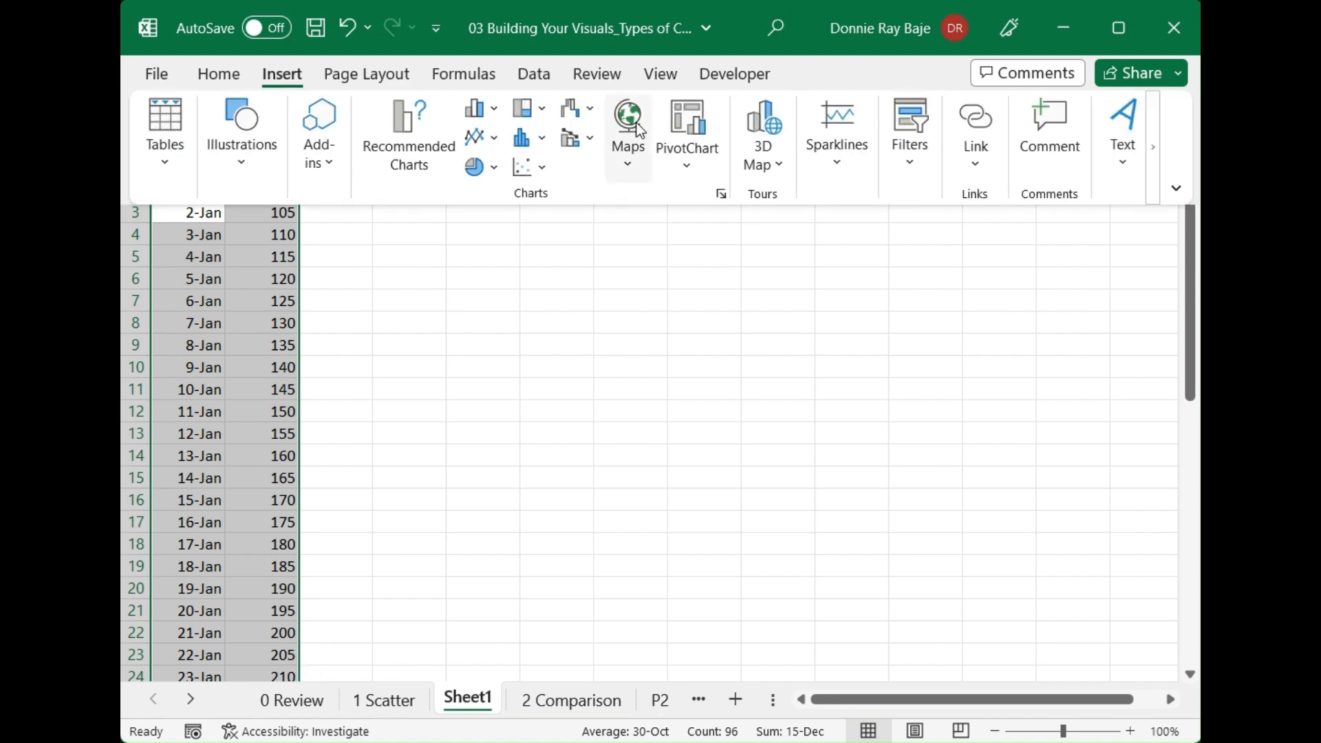
click(524, 166)
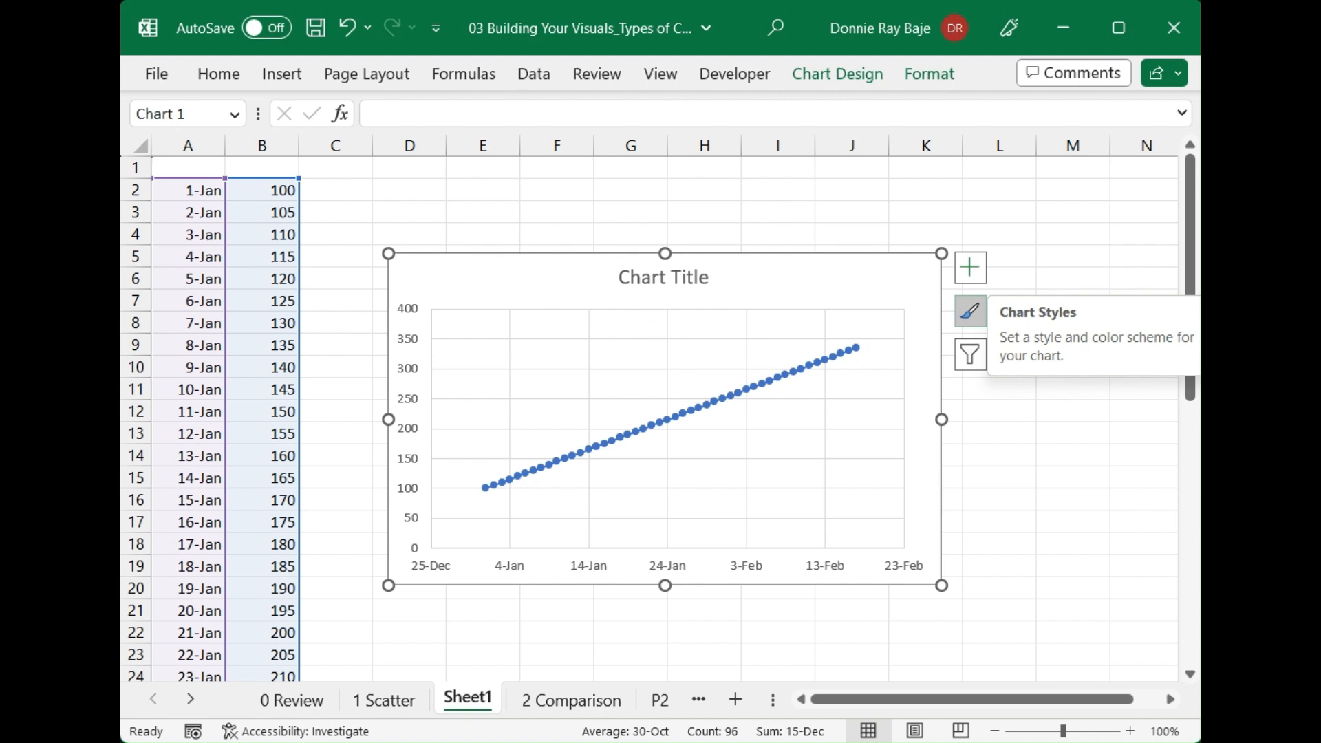
mouse_move(953, 337)
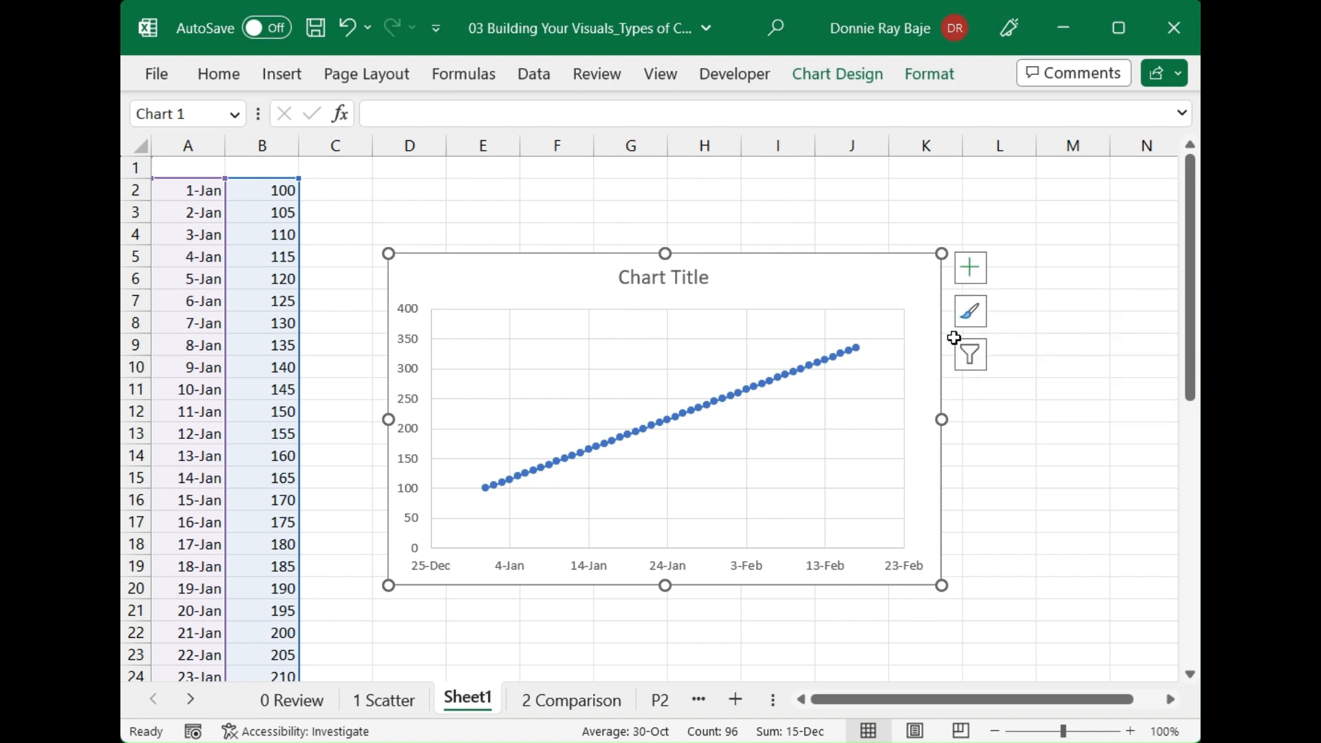
mouse_move(485, 531)
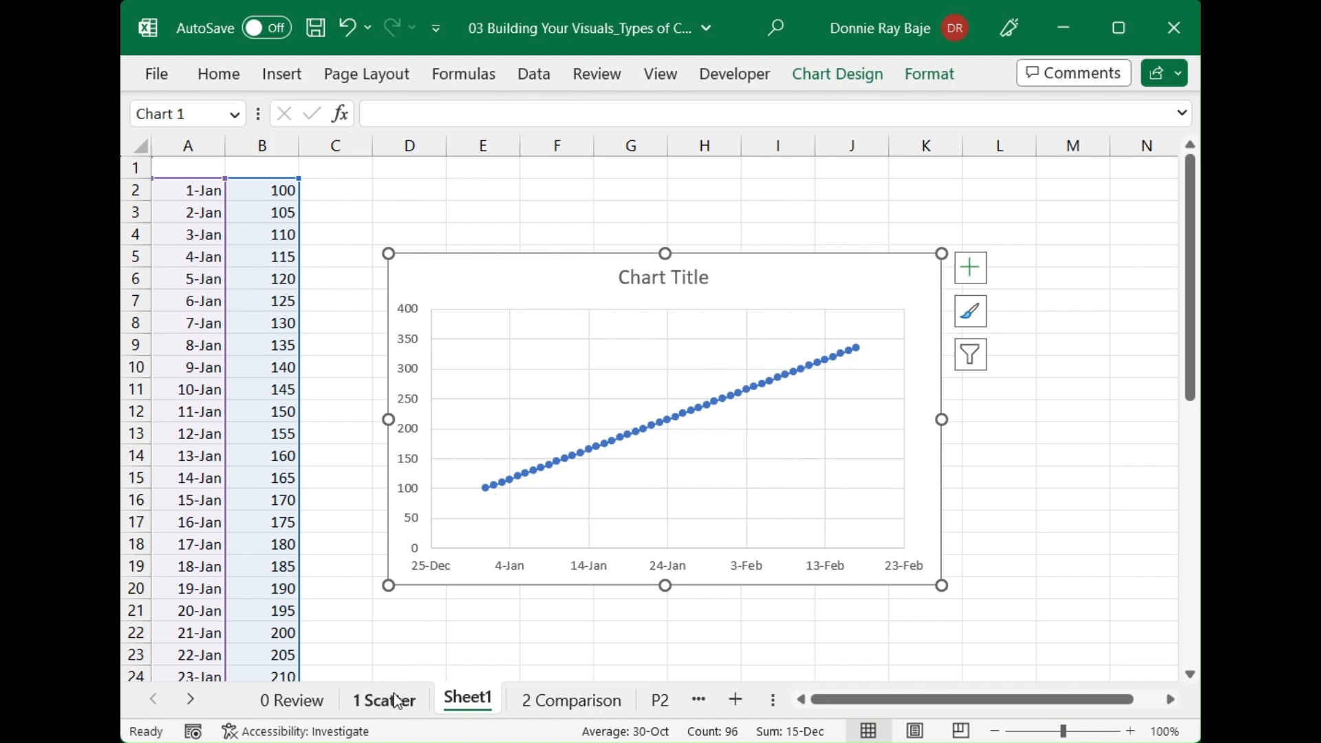
Return to the 1 Scatter sheet with the Transactions chart
click(384, 701)
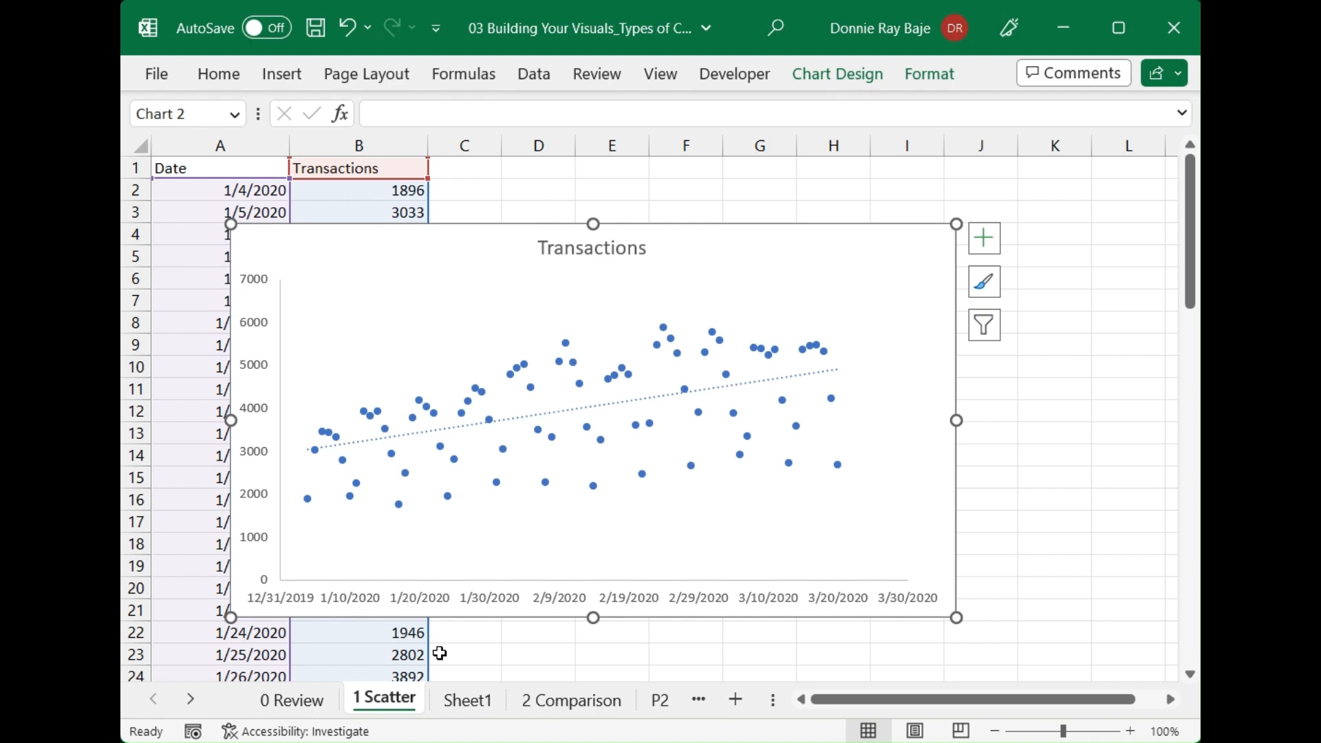
mouse_move(1118, 544)
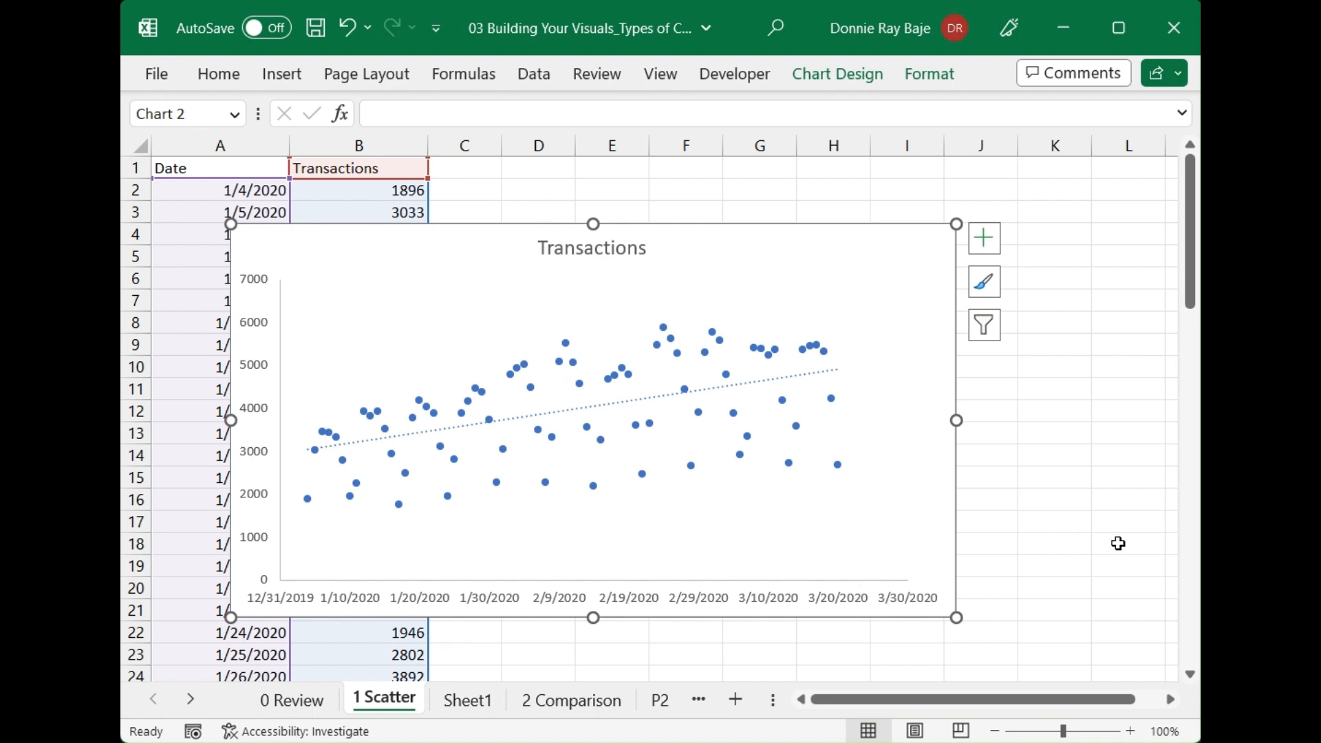